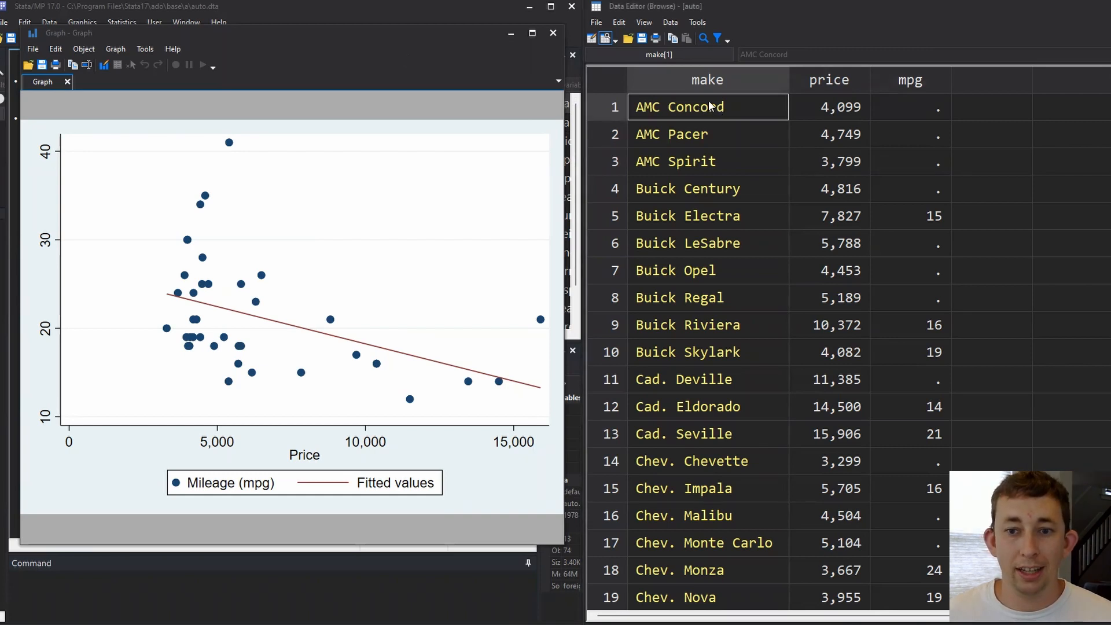
Mark cars with missing mpg and their prices, then draft 'ipolate mpg price, gen(mpg_std)'
drag(679, 107, 922, 189)
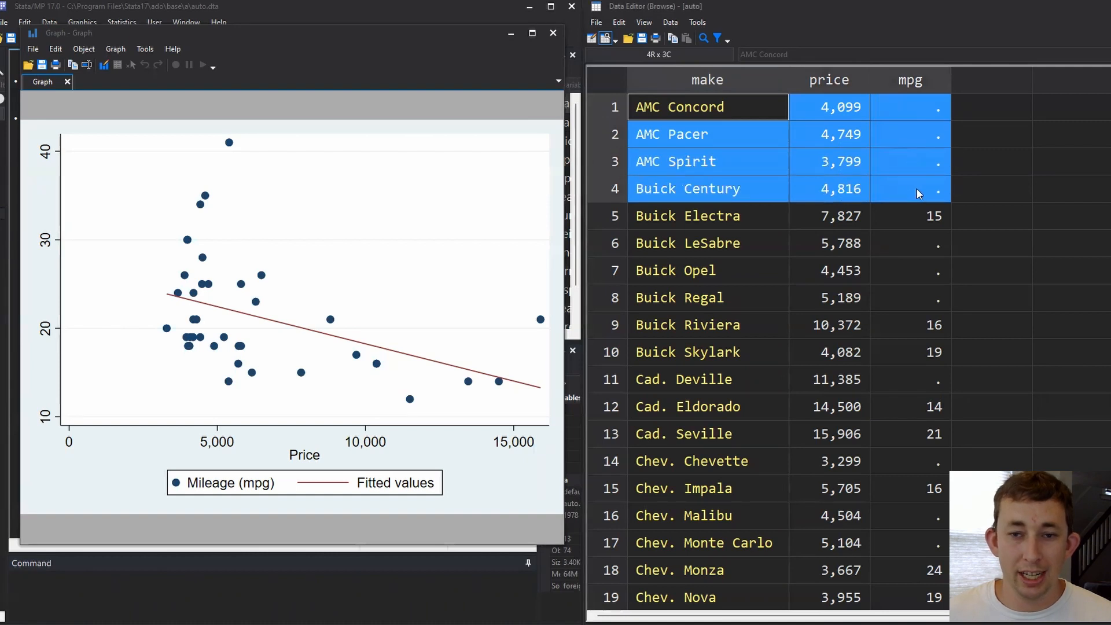
click(911, 215)
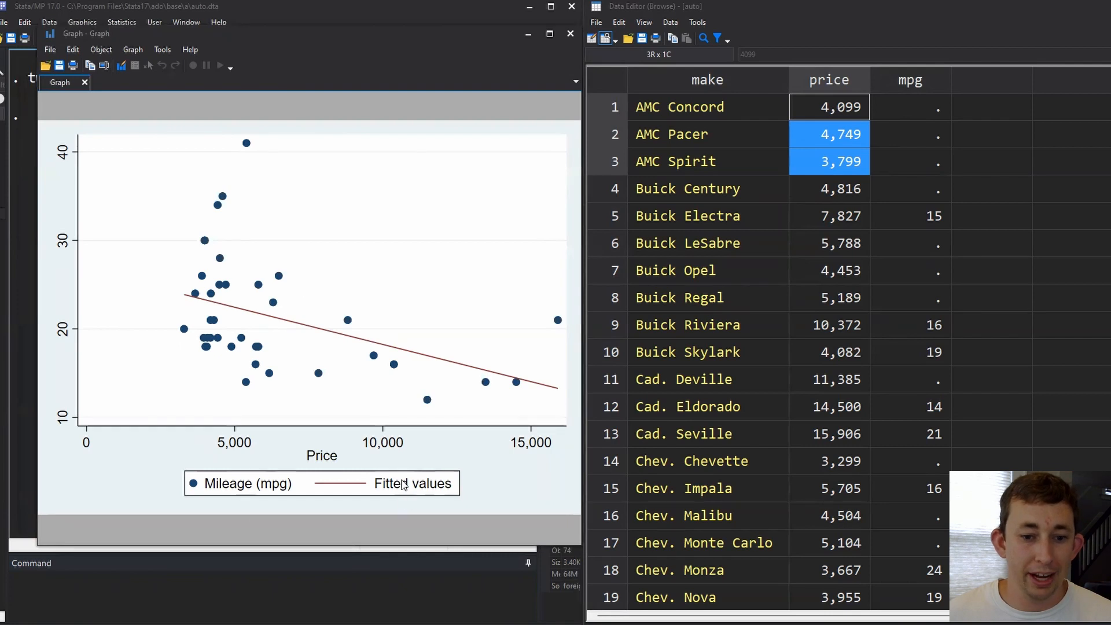
mouse_move(334, 331)
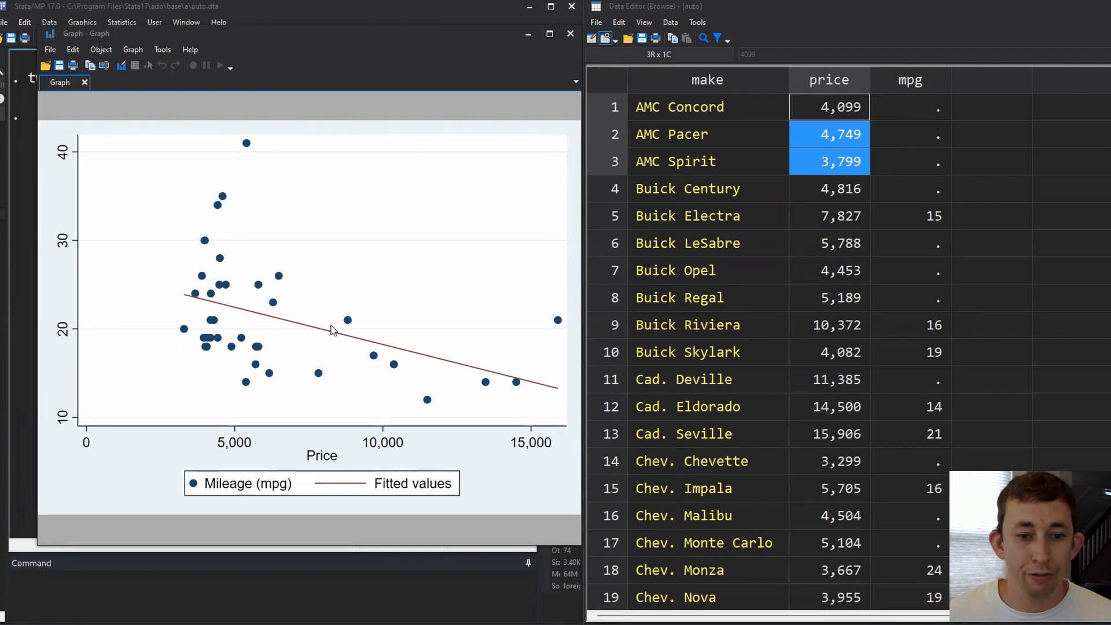
mouse_move(347, 341)
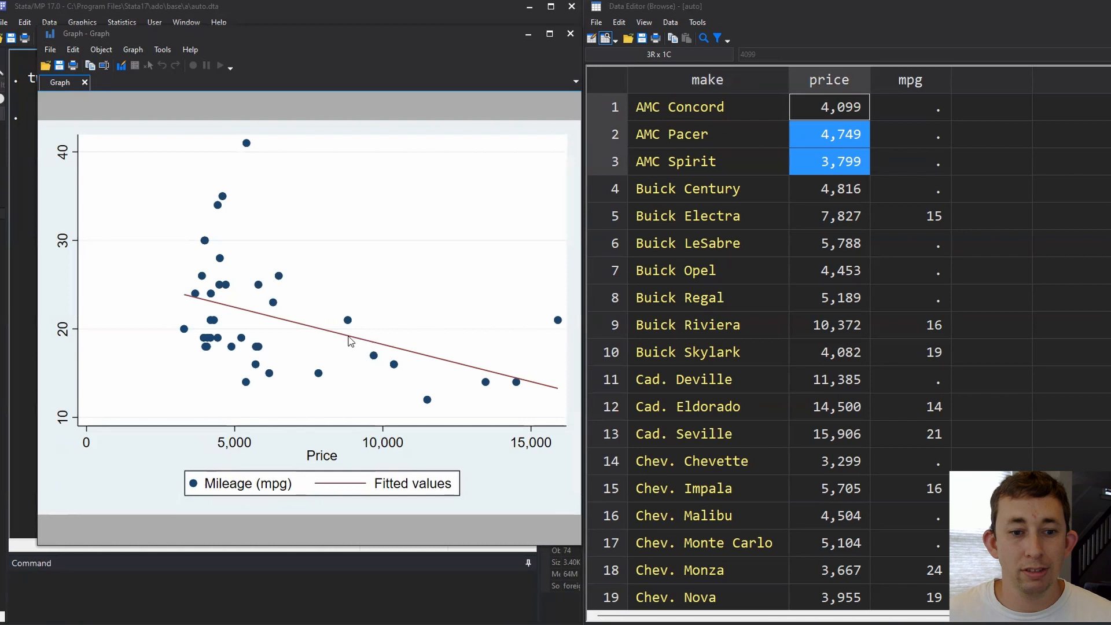
mouse_move(439, 359)
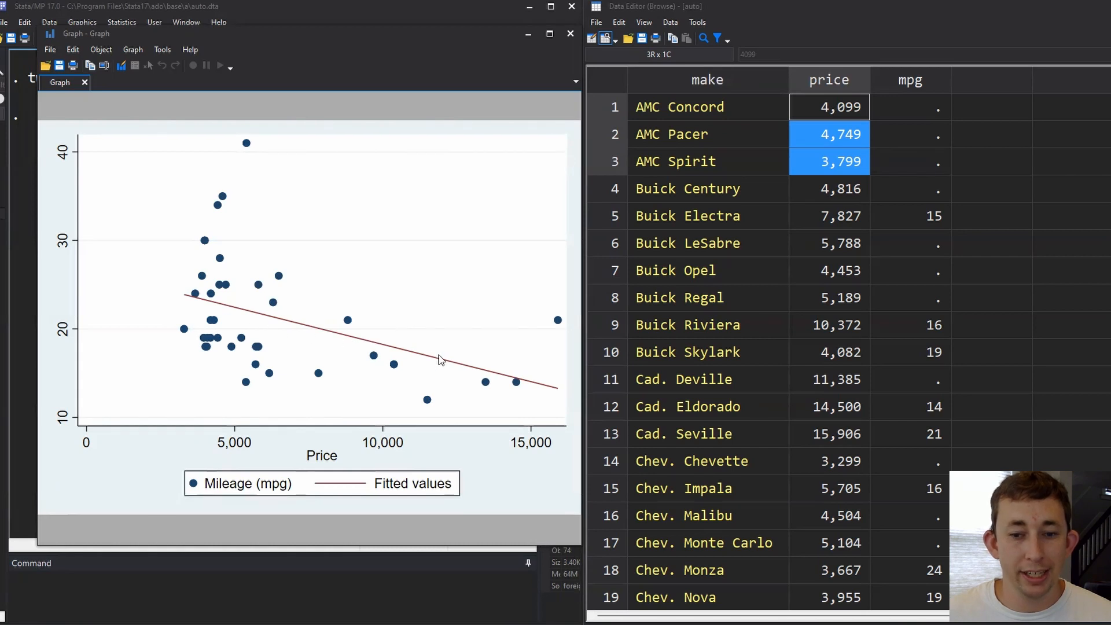
mouse_move(528, 66)
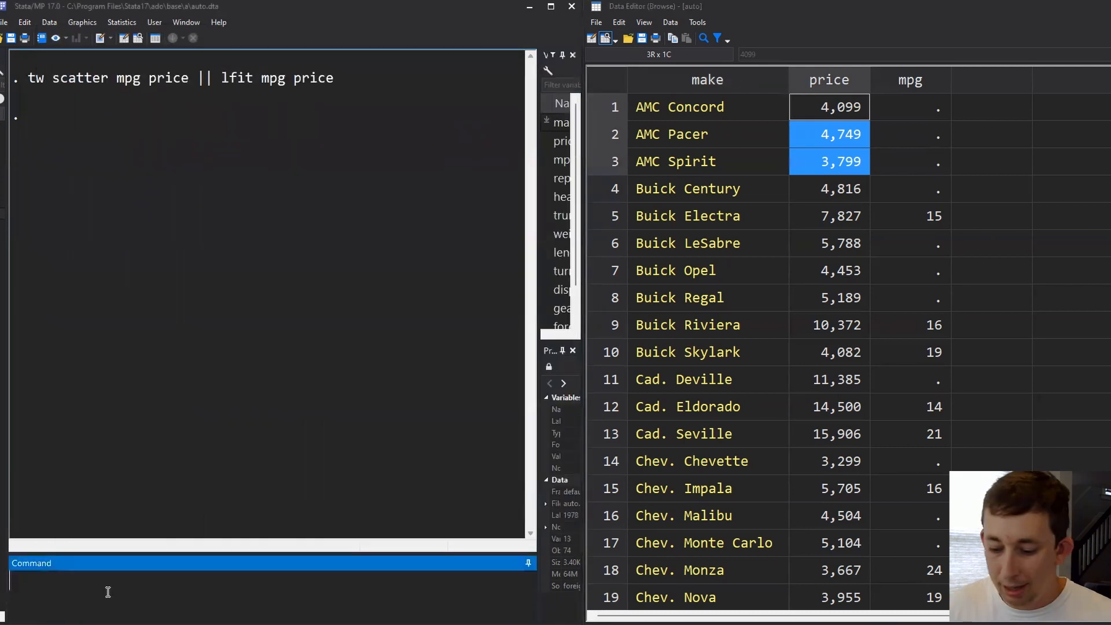
text(ipola)
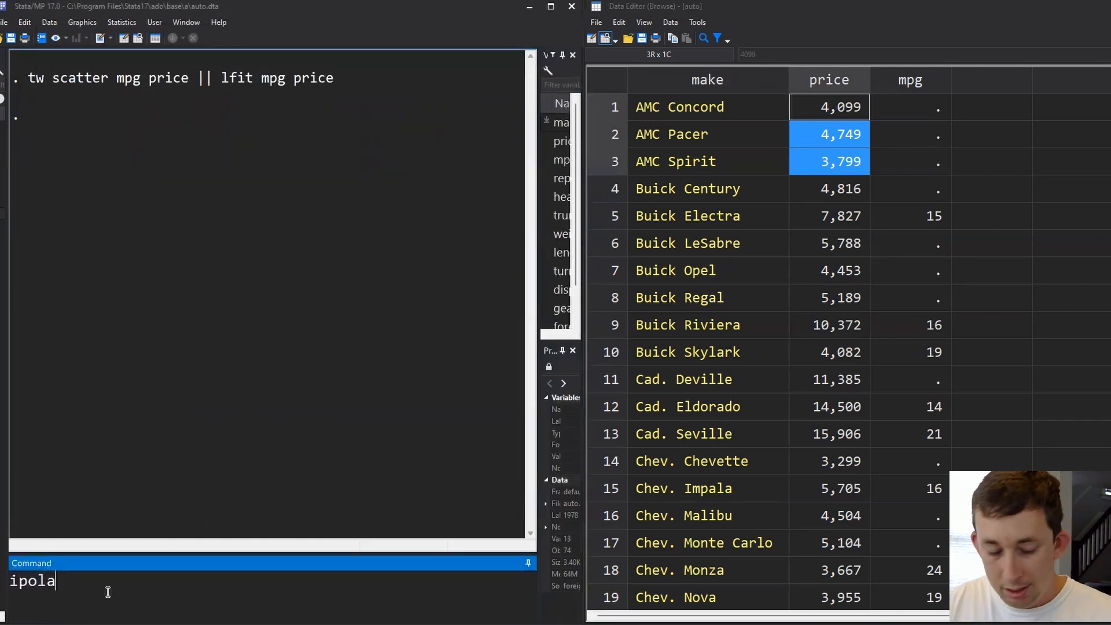
text(te)
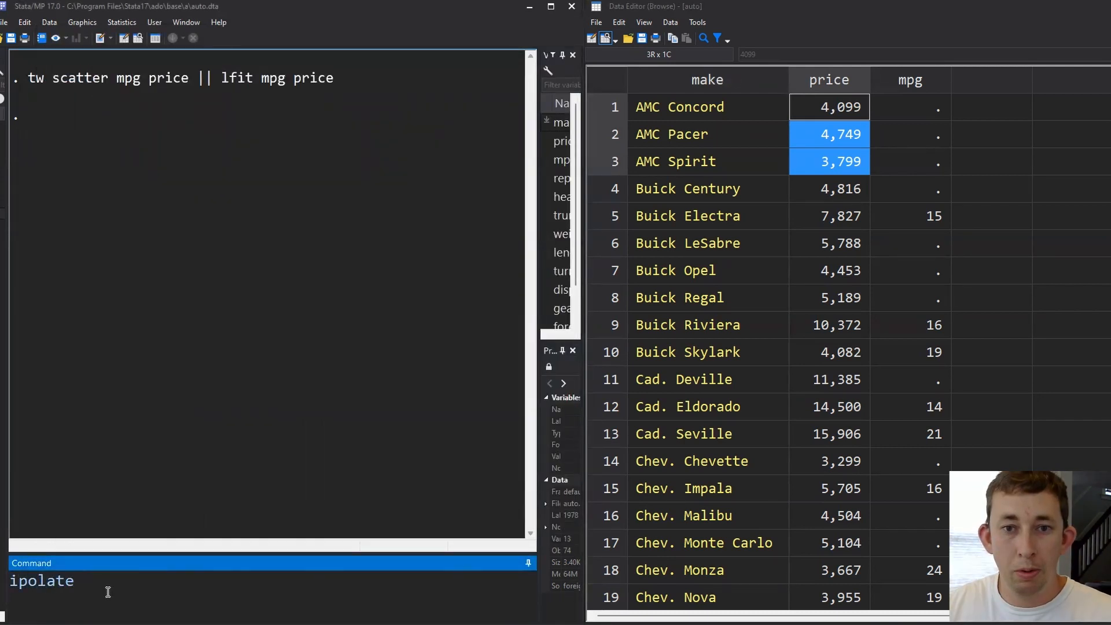
text(mpg)
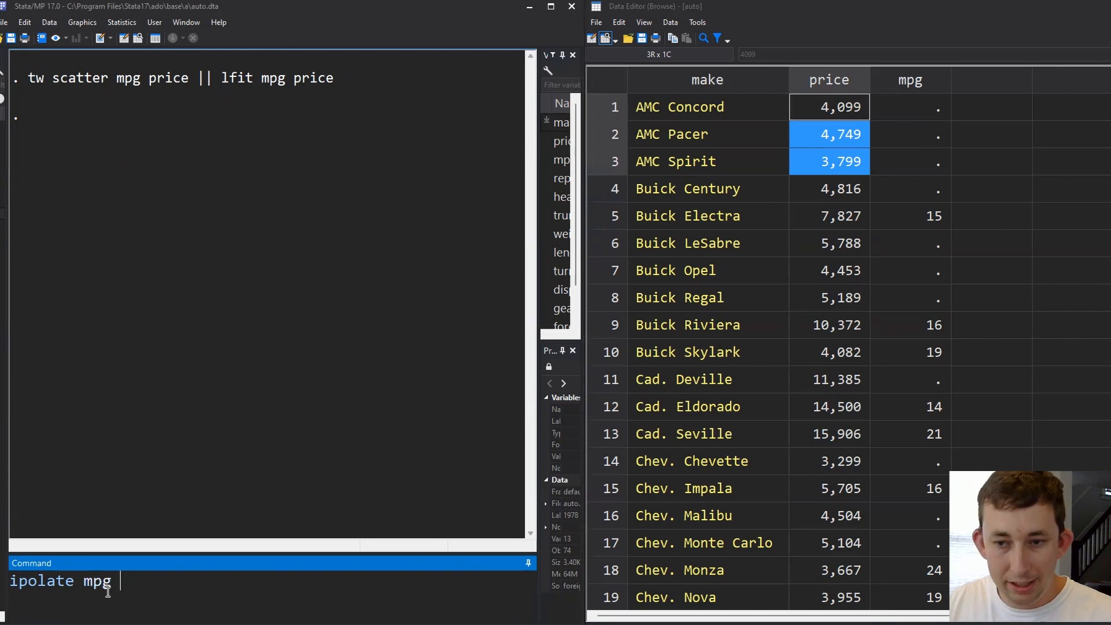
text(price, gen()
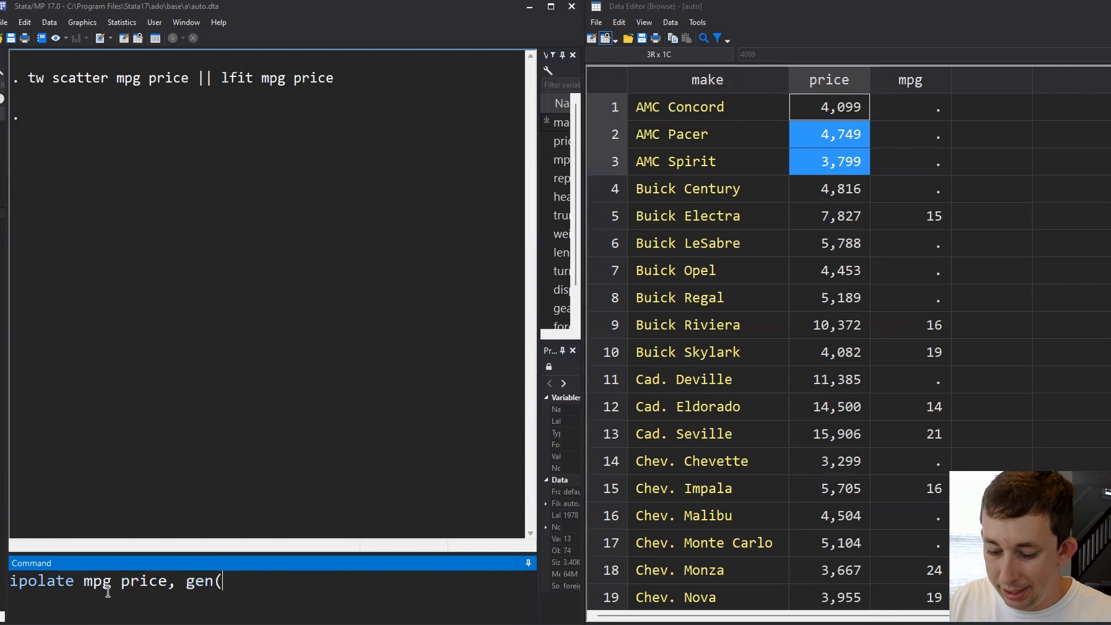
text(mpg_s)
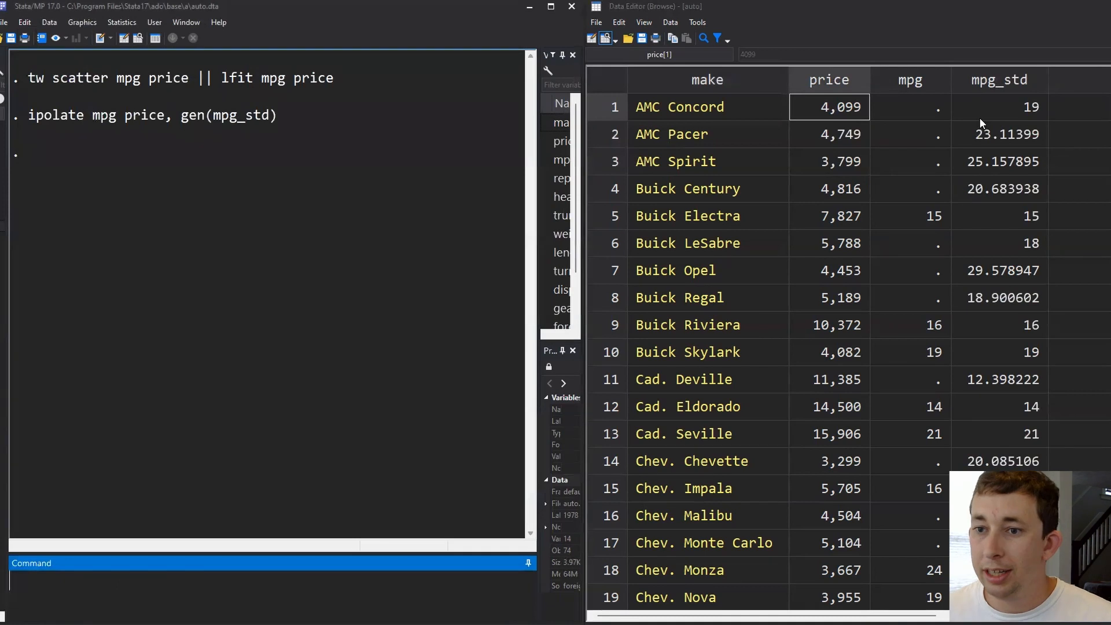
mouse_move(903, 225)
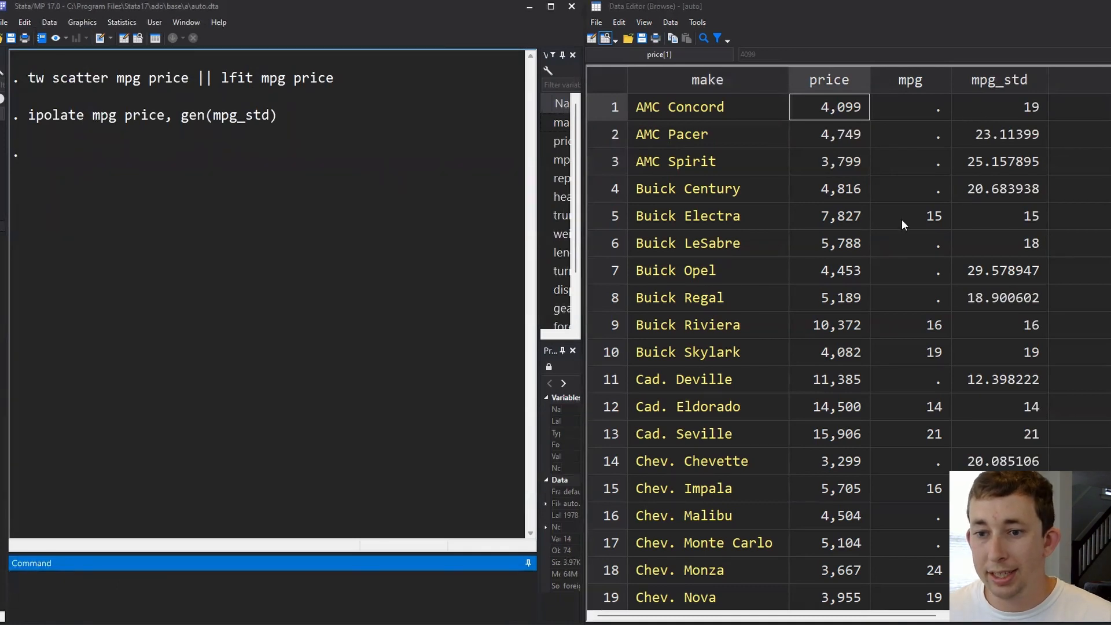
Compare Buick Electra's original mpg value with its new mpg_std value
click(999, 216)
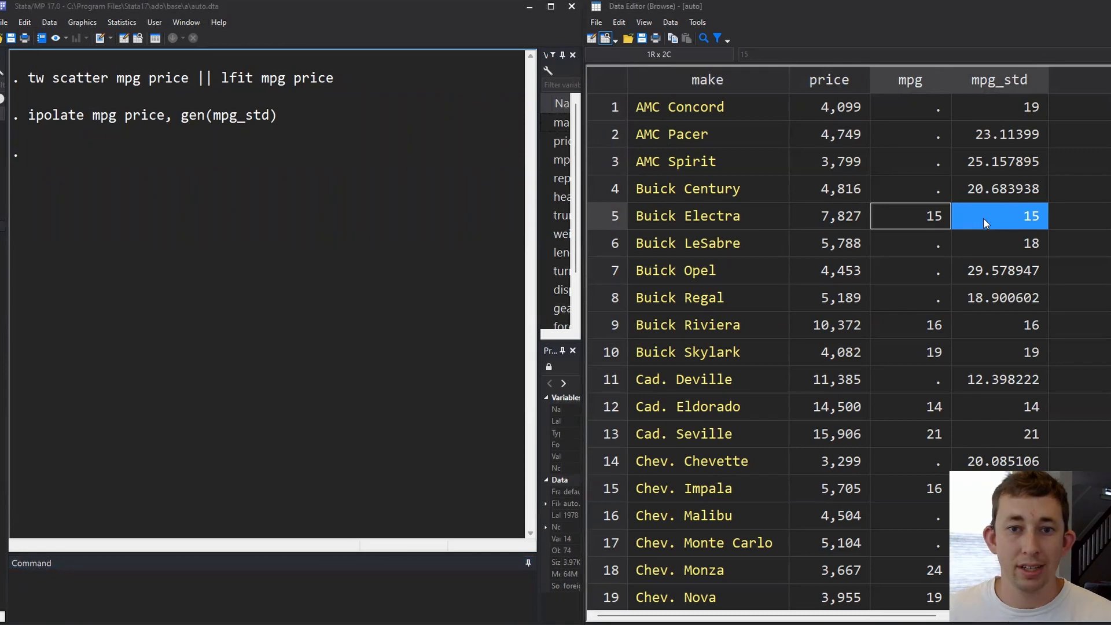
mouse_move(931, 333)
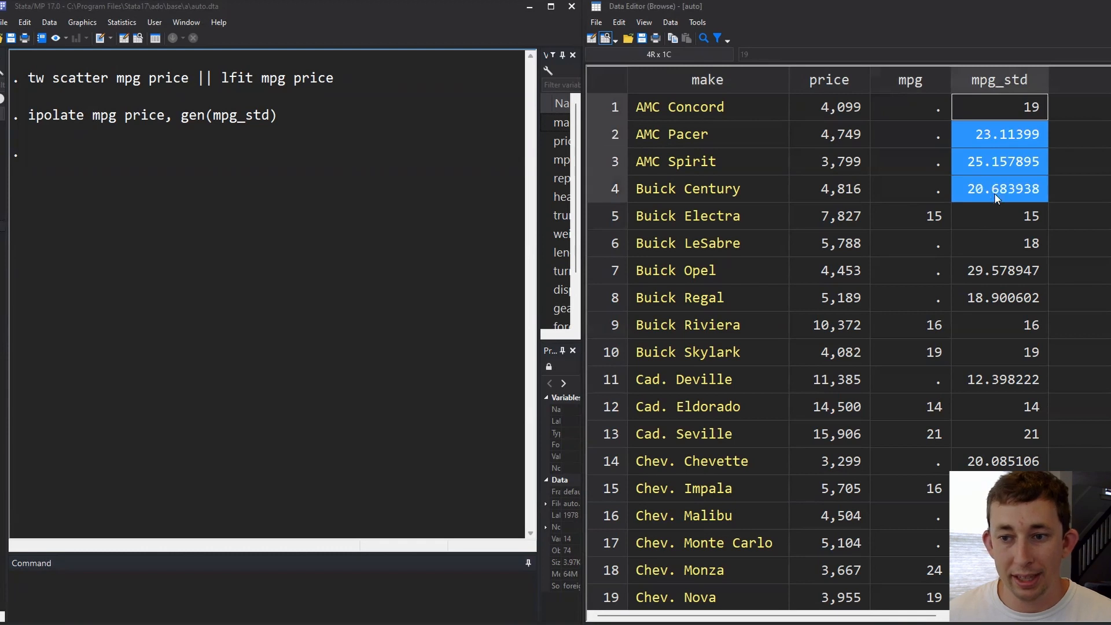
mouse_move(1013, 127)
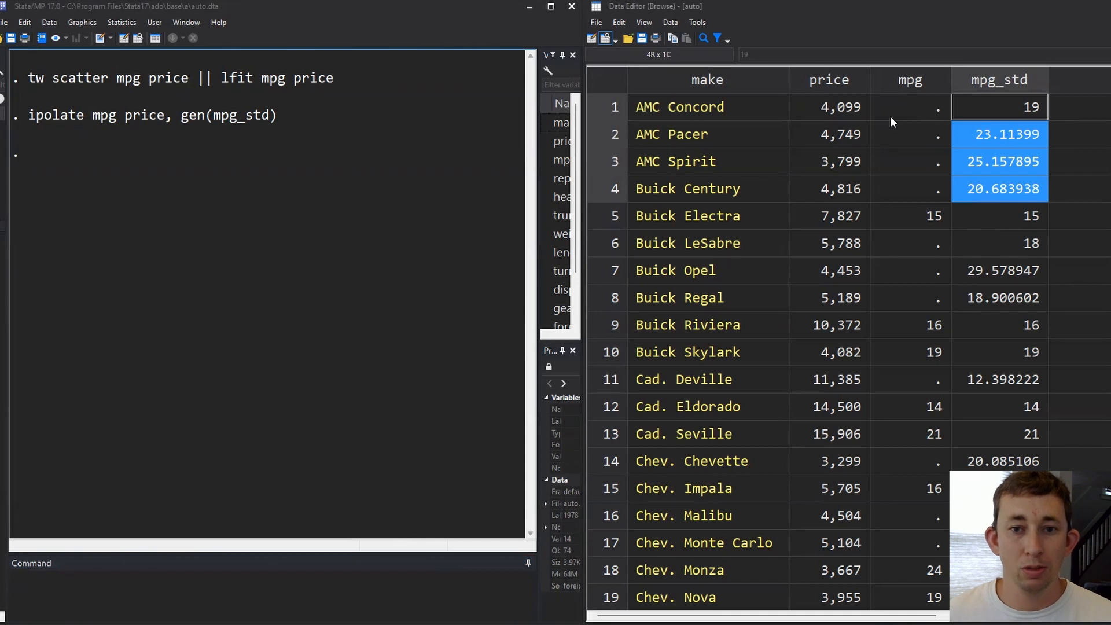
mouse_move(873, 118)
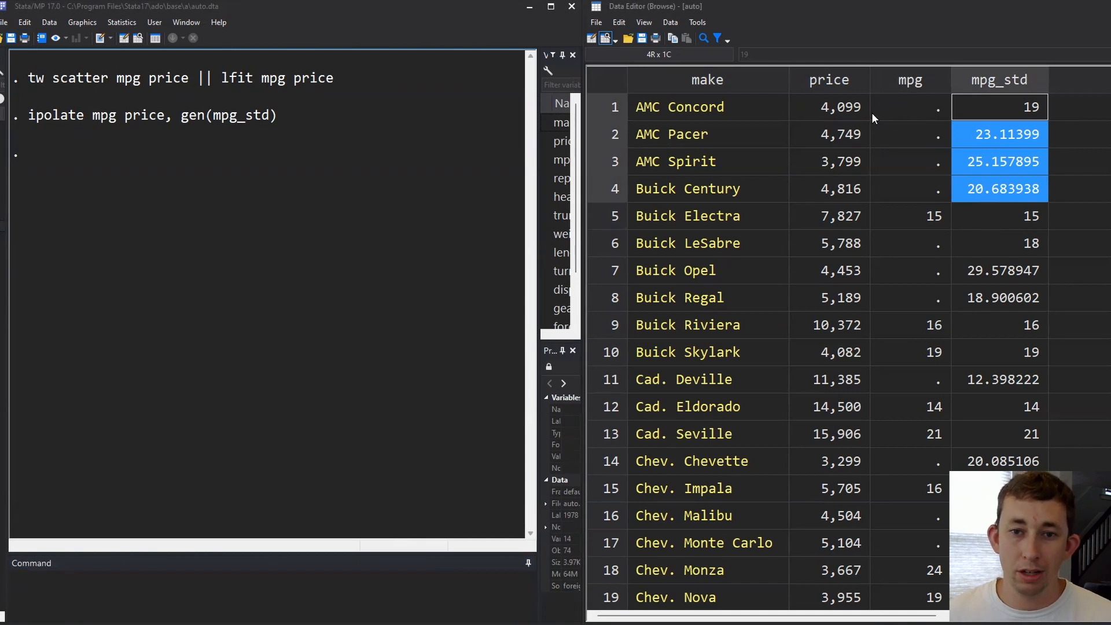
mouse_move(885, 108)
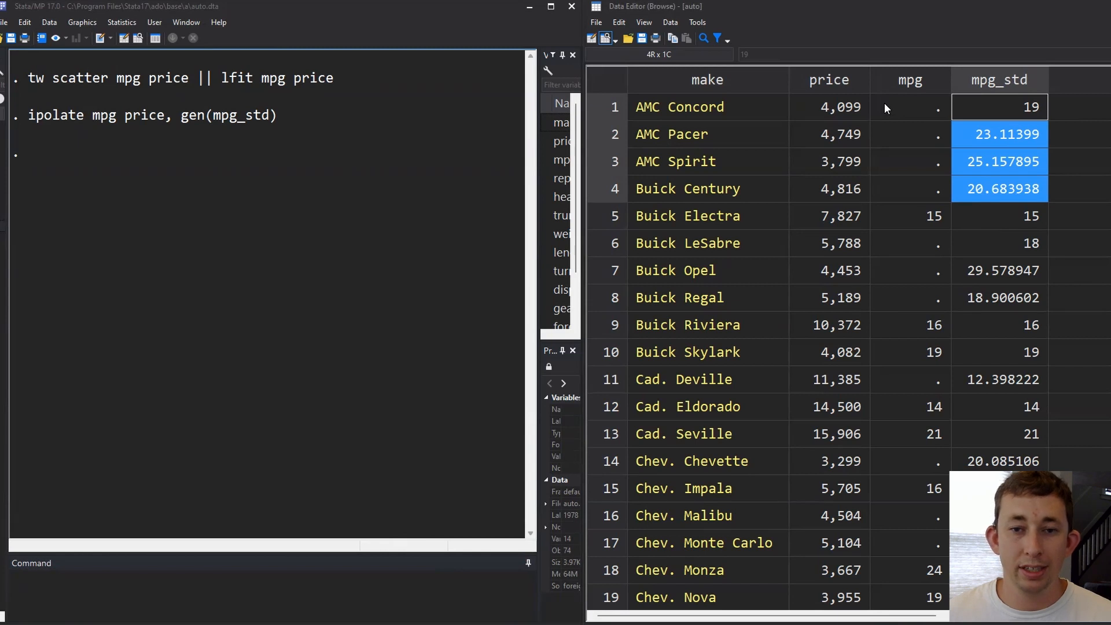
mouse_move(869, 110)
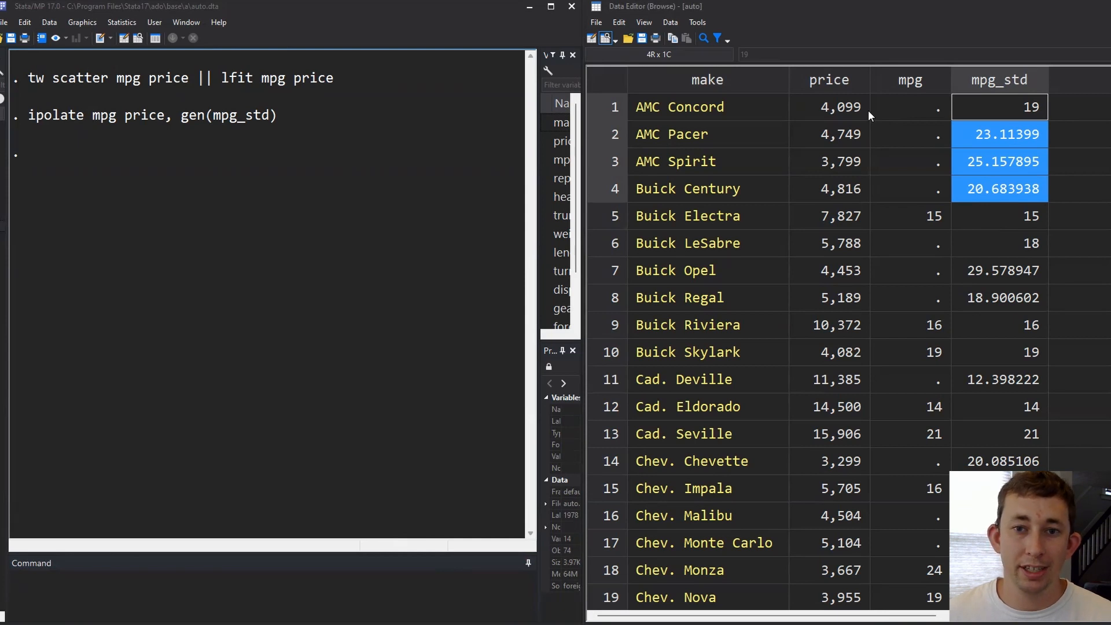
mouse_move(863, 119)
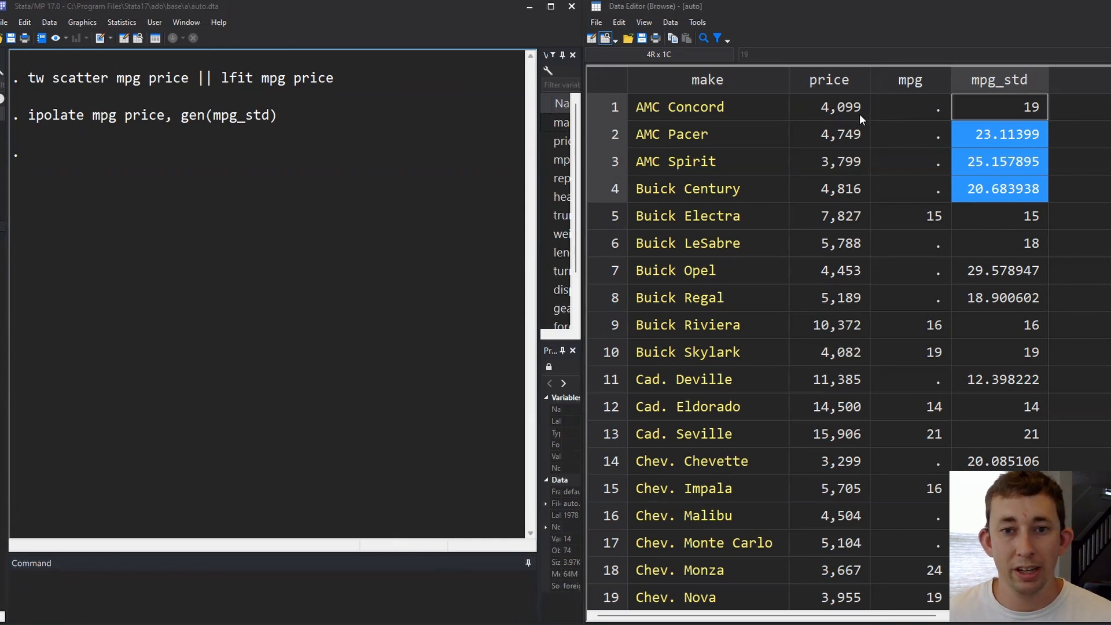